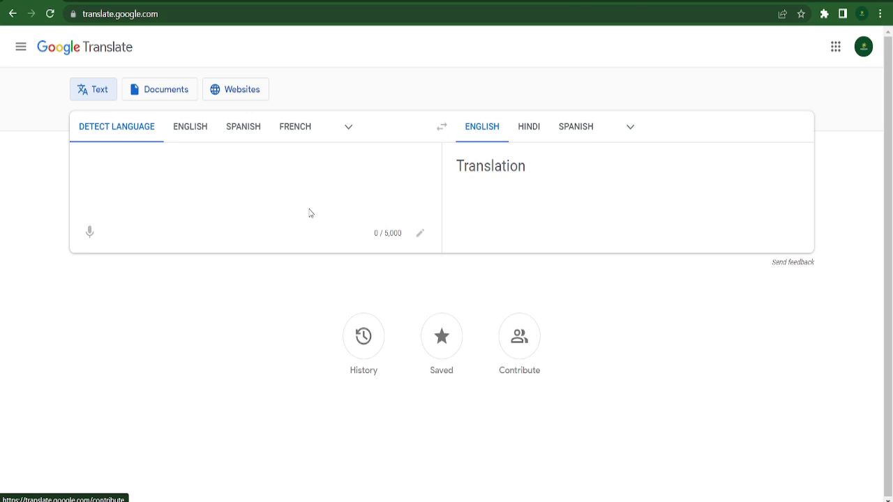
mouse_move(92, 235)
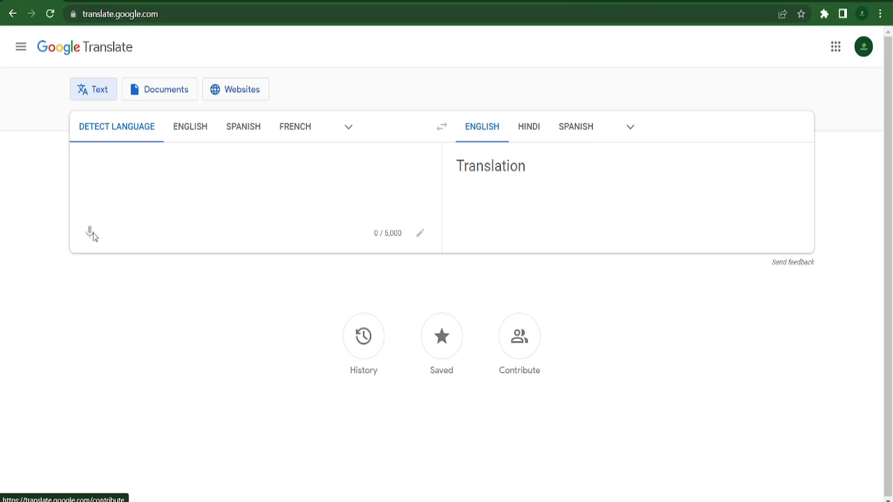
- Bring up the App Store search results for Google Translate
click(112, 14)
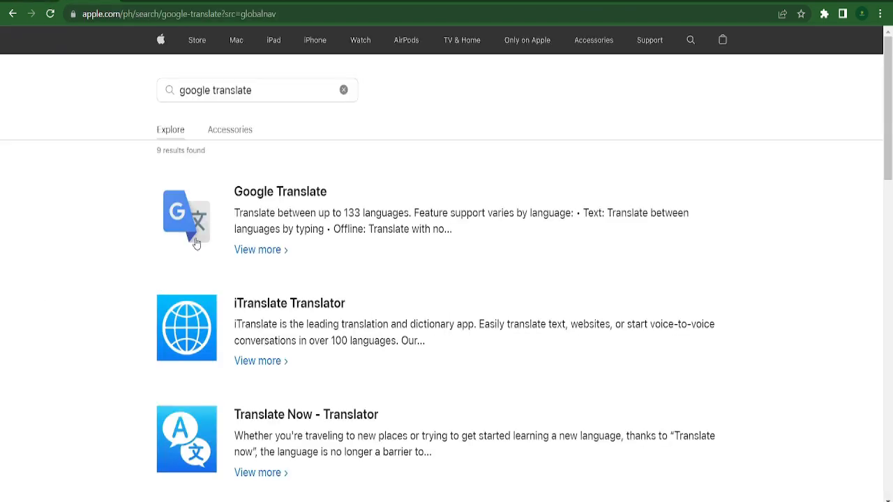
mouse_move(273, 132)
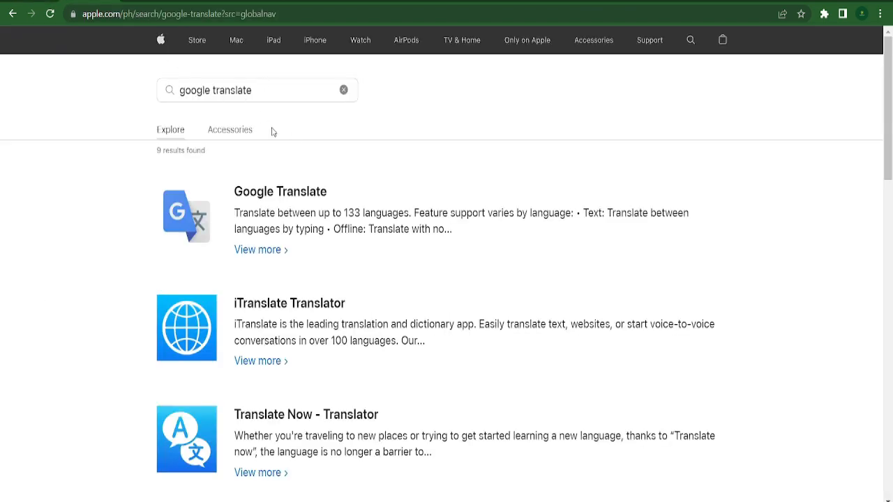
mouse_move(255, 111)
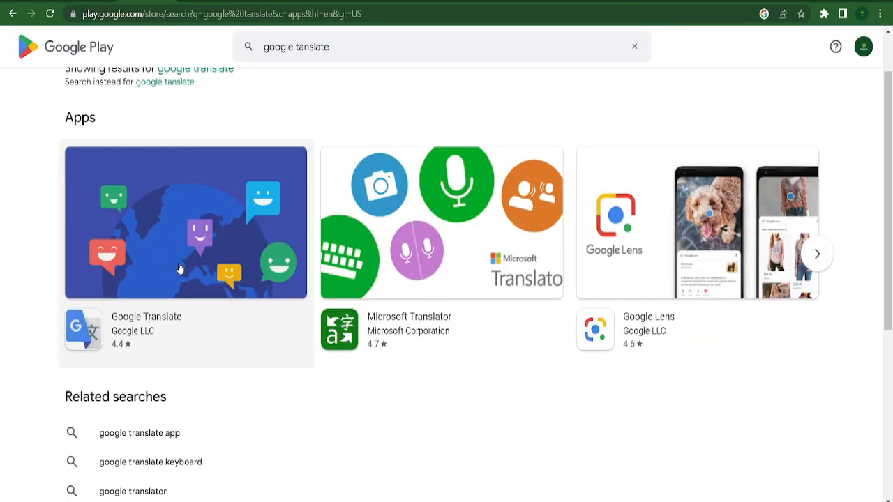
- Return to the Google Translate tab with its empty text box
click(185, 222)
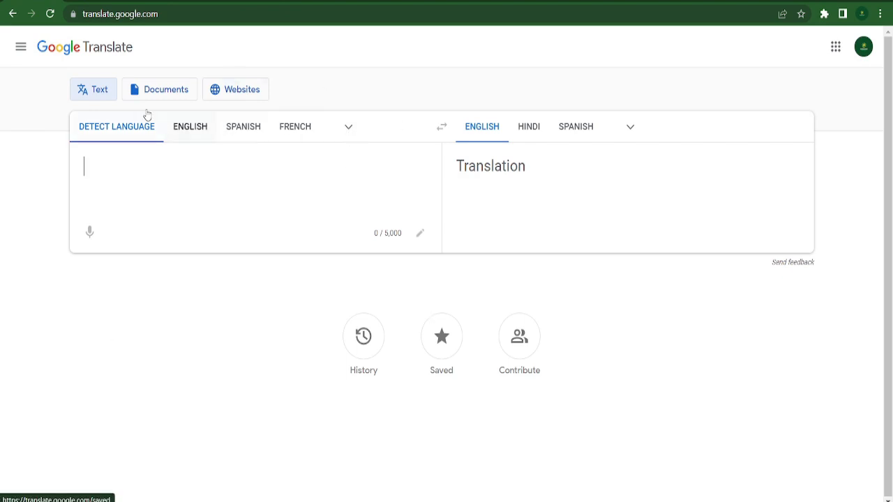
mouse_move(551, 131)
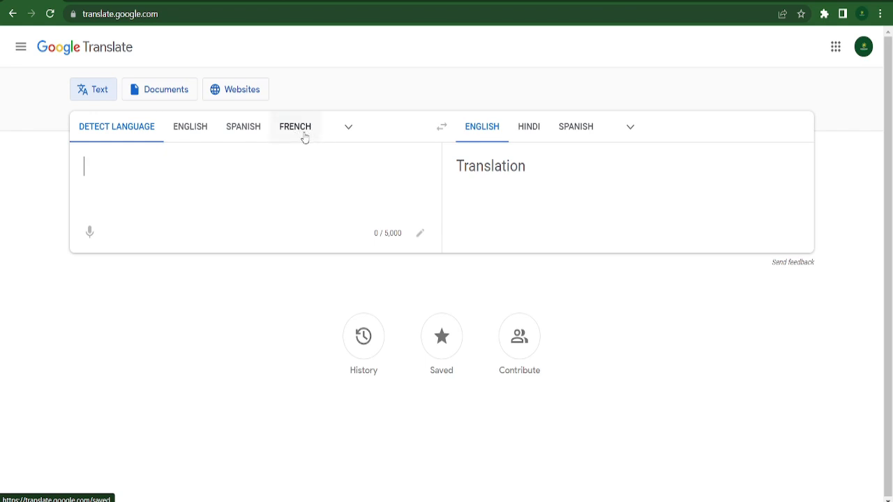
- Set translation from English to French and enter 'Hi', giving 'Salut'
click(295, 126)
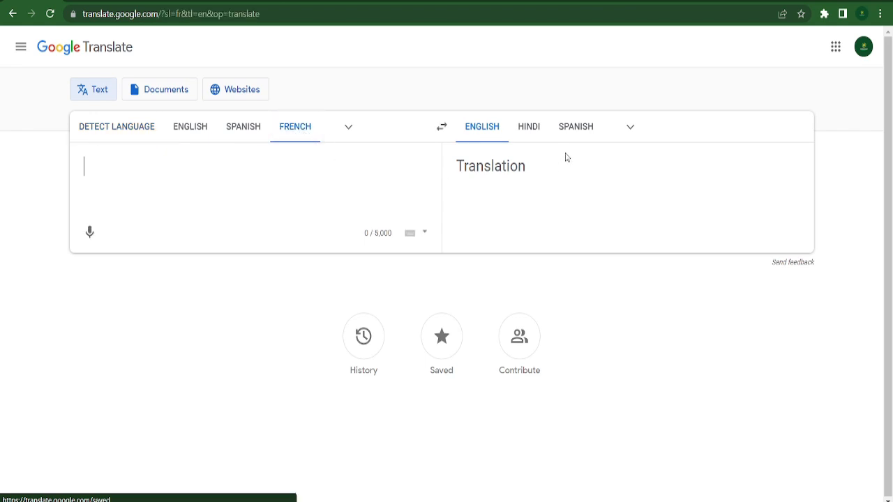
click(629, 126)
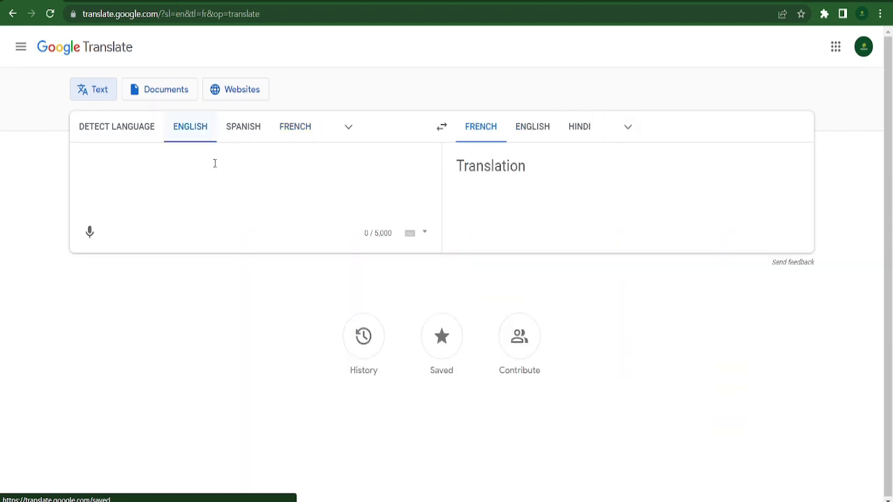
text(Hi)
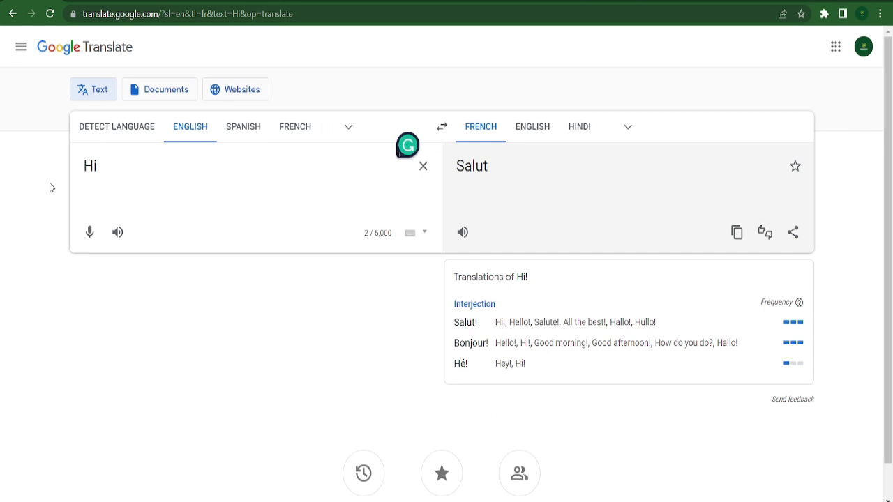
- Clear the source text and start typing 'He' as new text
click(422, 166)
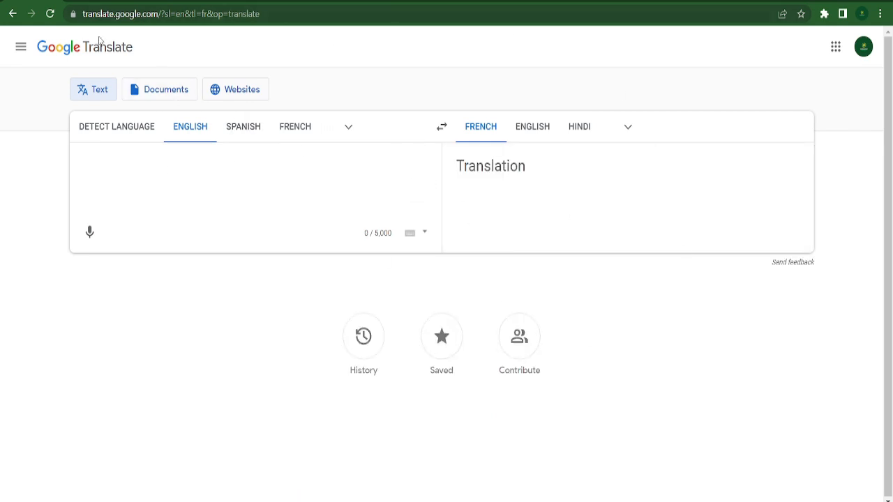
click(210, 168)
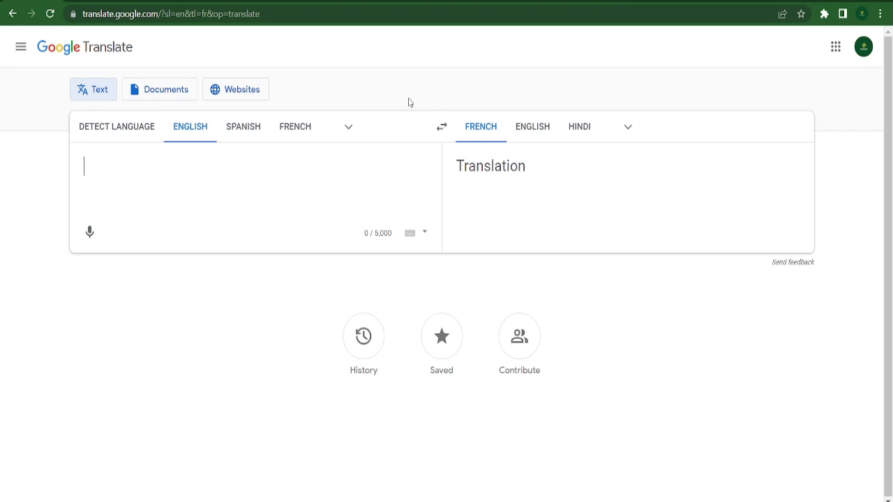
text(He)
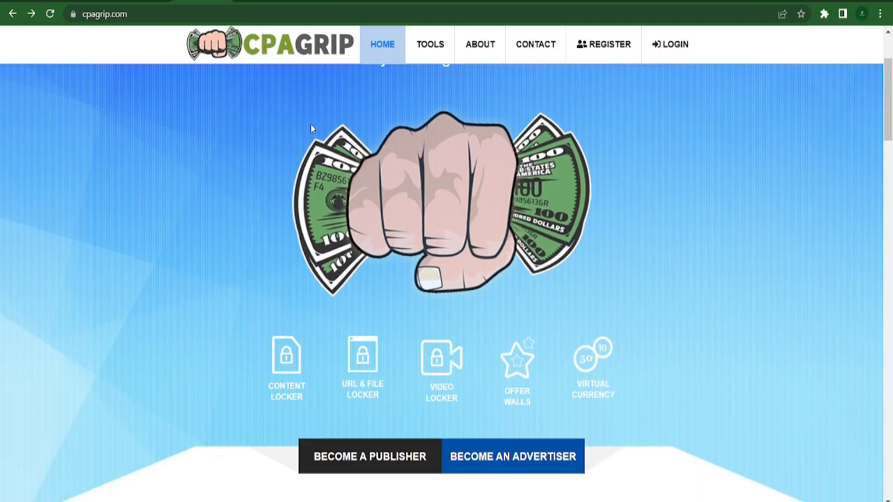
- Scroll the CPAGrip homepage past tools, dashboard preview and analytics to Publisher Testimonials
scroll(down, 3)
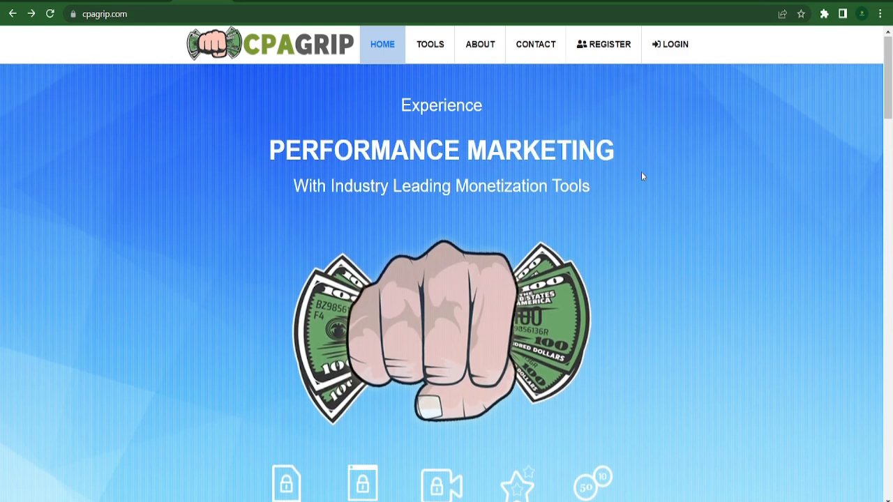
scroll(down, 3)
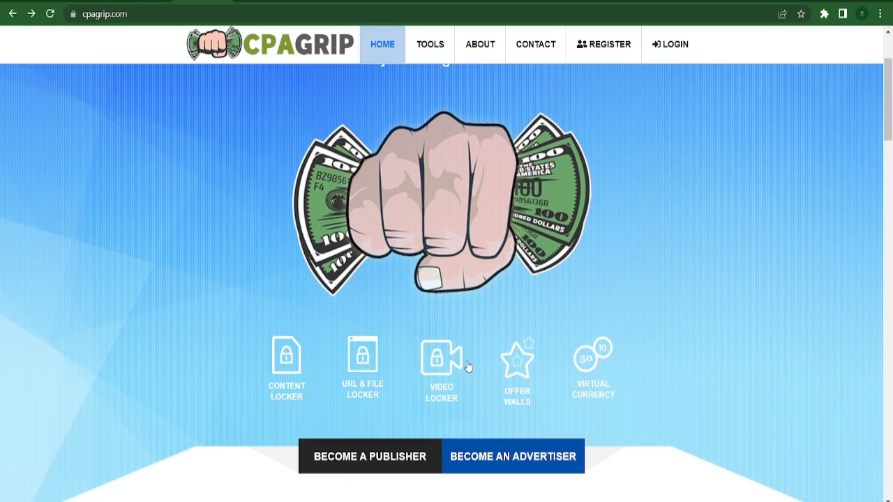
mouse_move(286, 368)
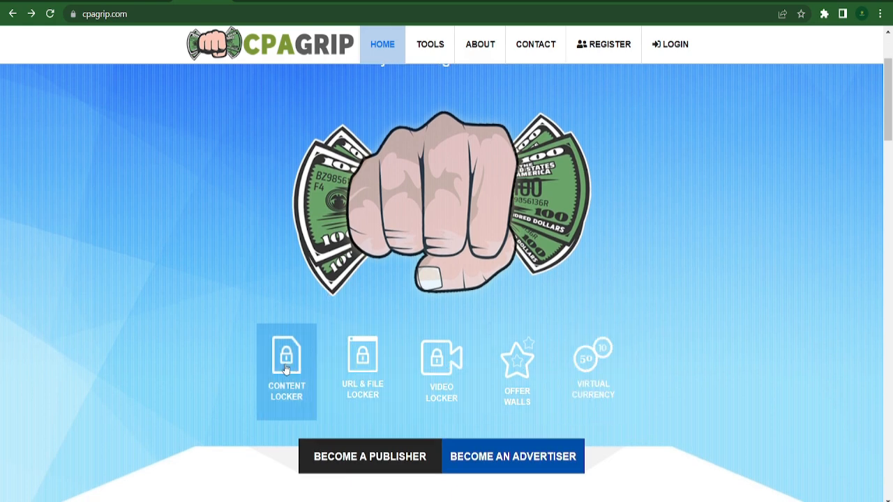
mouse_move(585, 286)
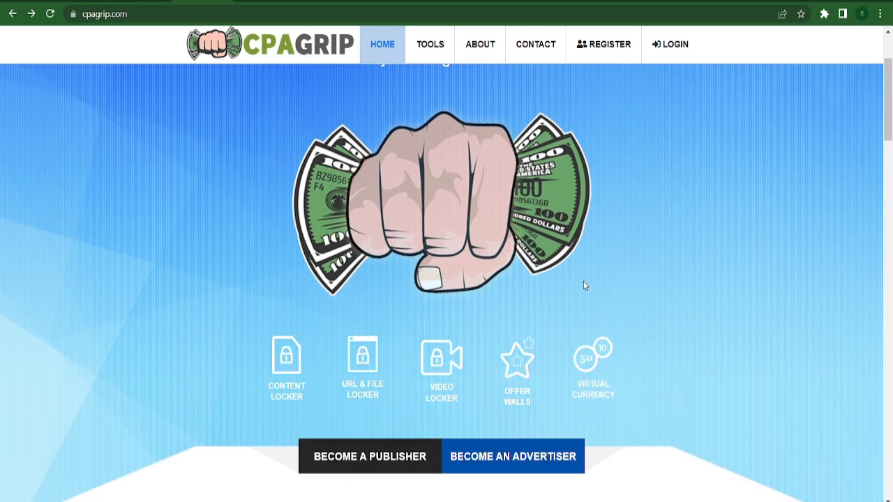
scroll(down, 3)
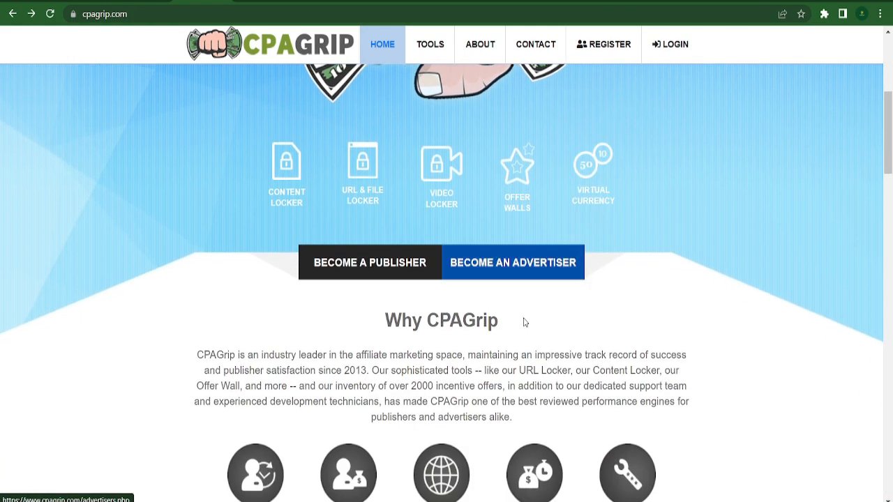
scroll(down, 3)
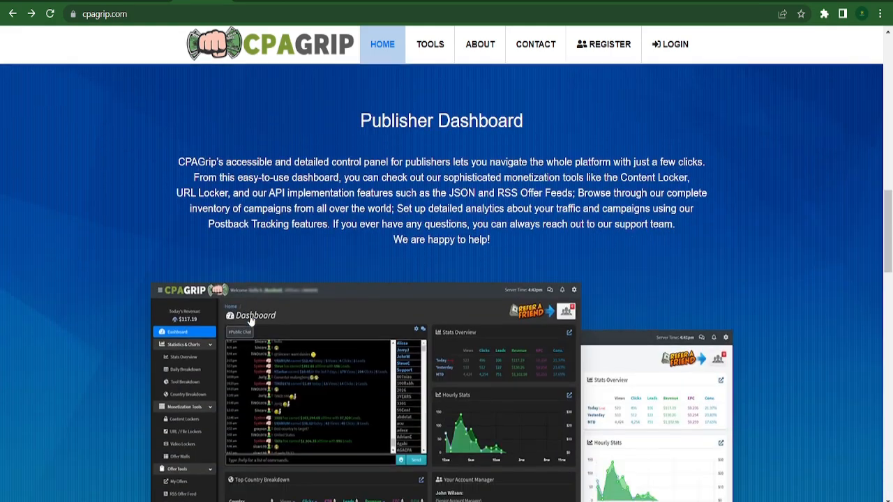
scroll(down, 3)
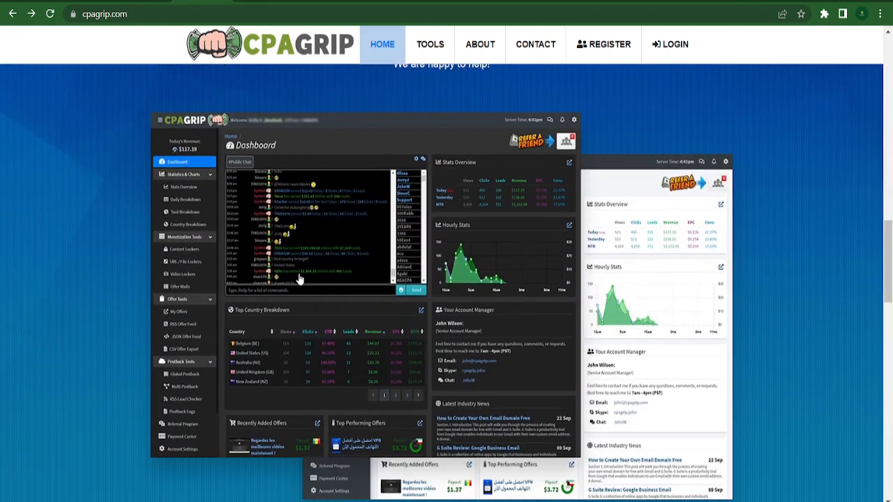
scroll(down, 3)
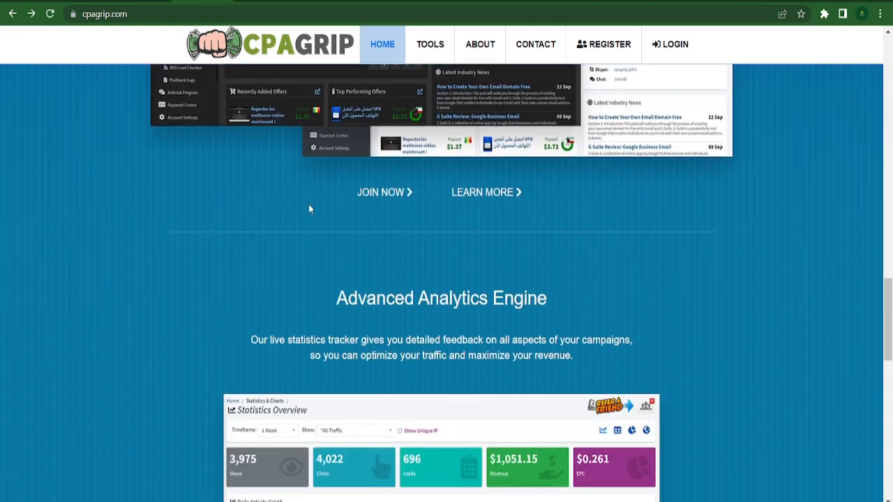
scroll(down, 3)
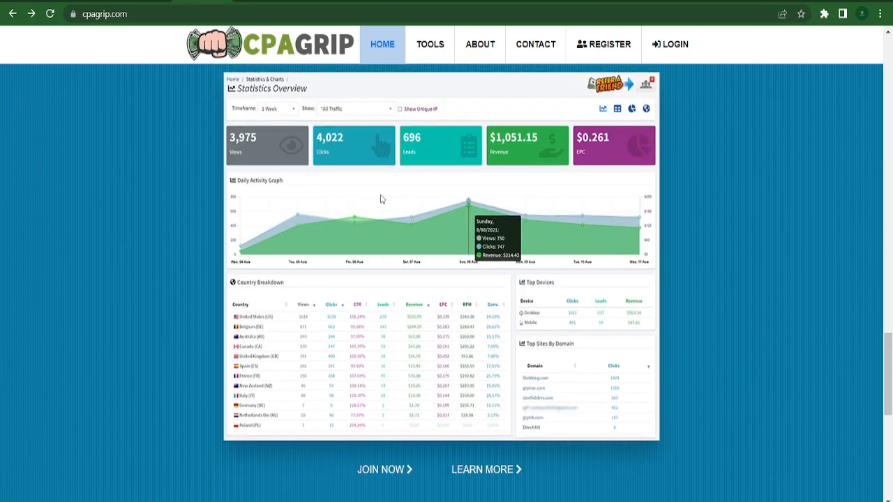
scroll(down, 3)
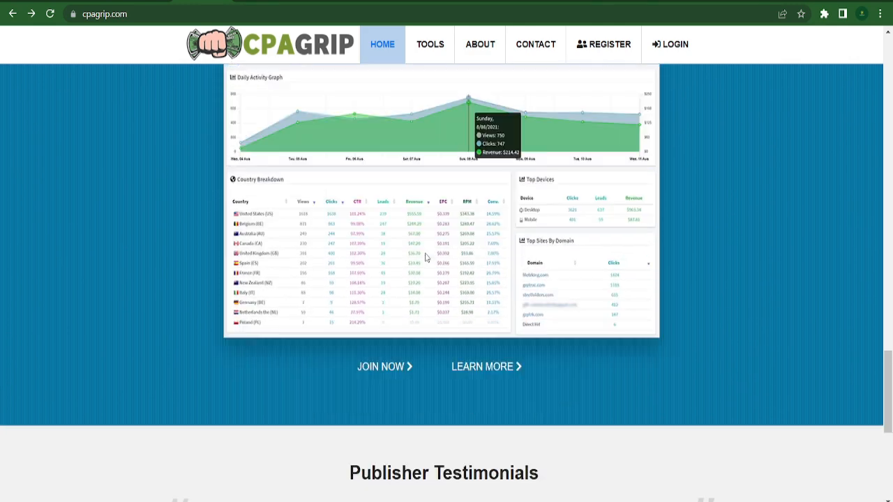
scroll(down, 3)
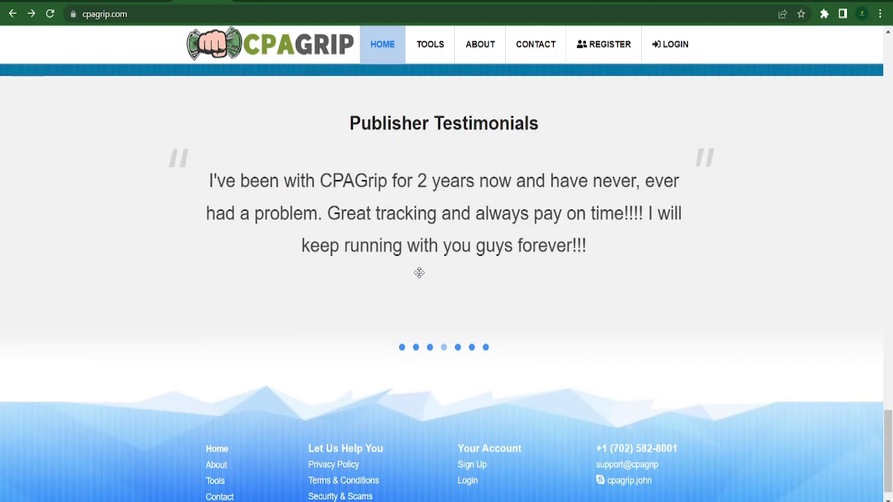
scroll(down, 3)
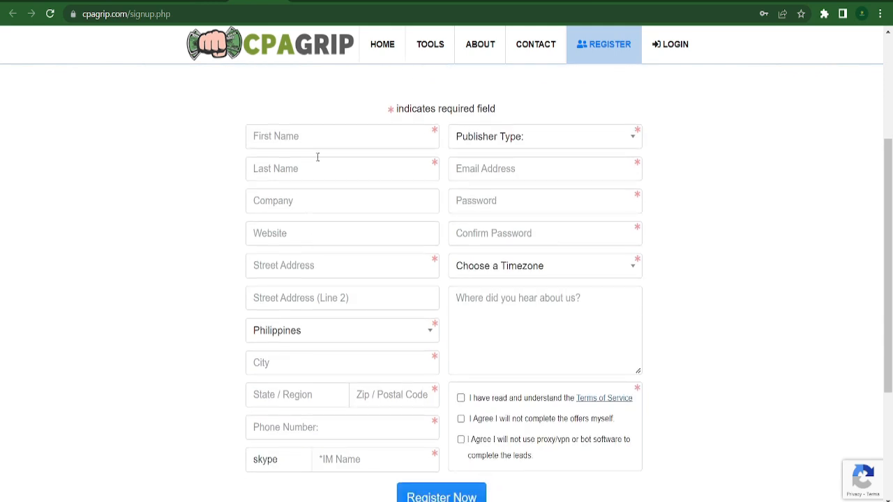
mouse_move(393, 266)
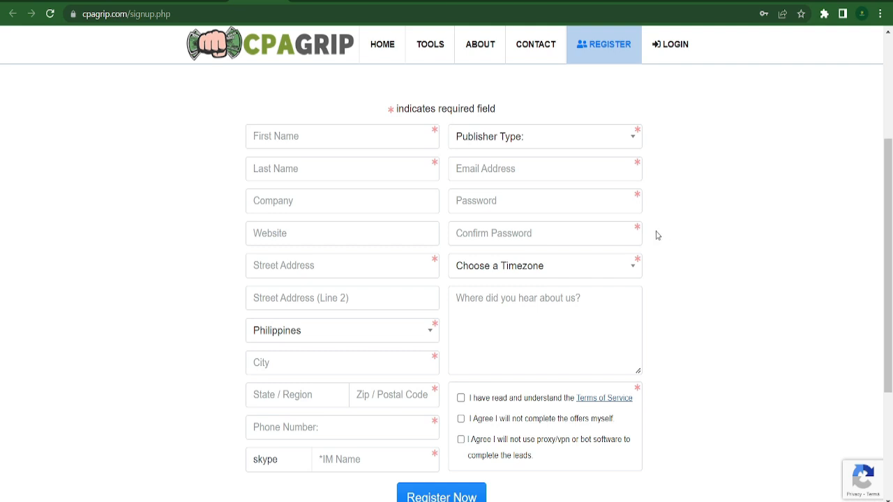
mouse_move(706, 214)
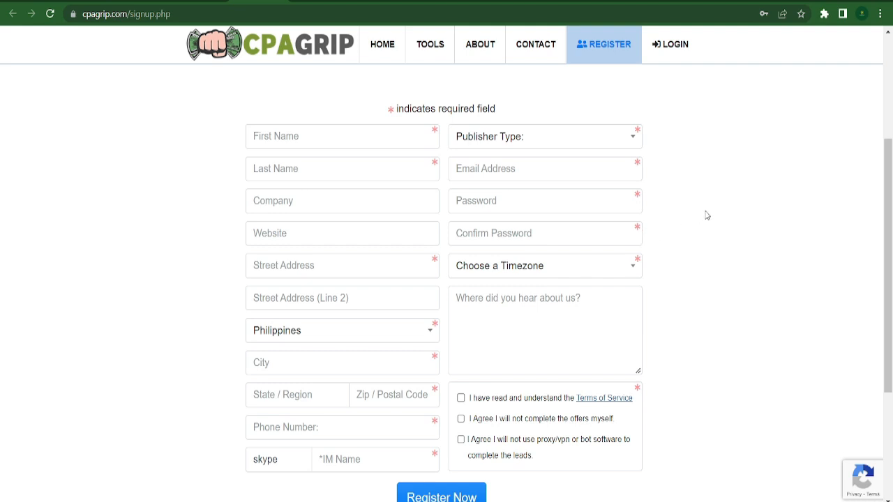
mouse_move(334, 277)
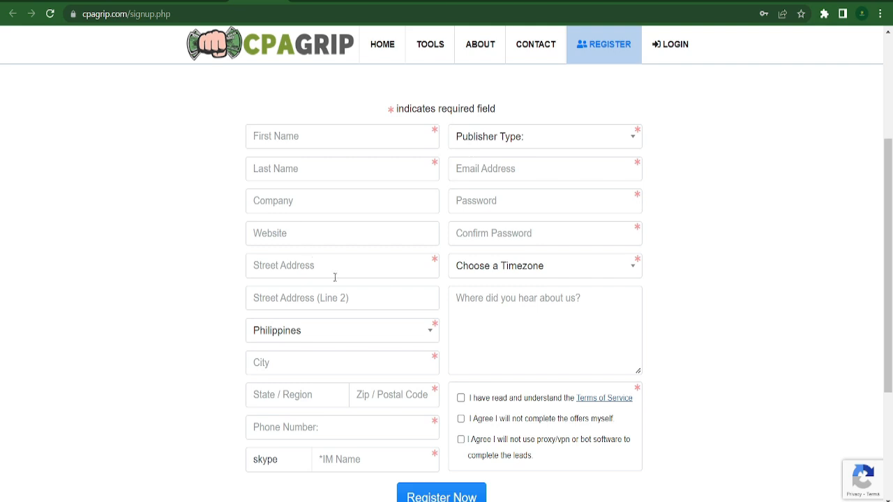
mouse_move(655, 230)
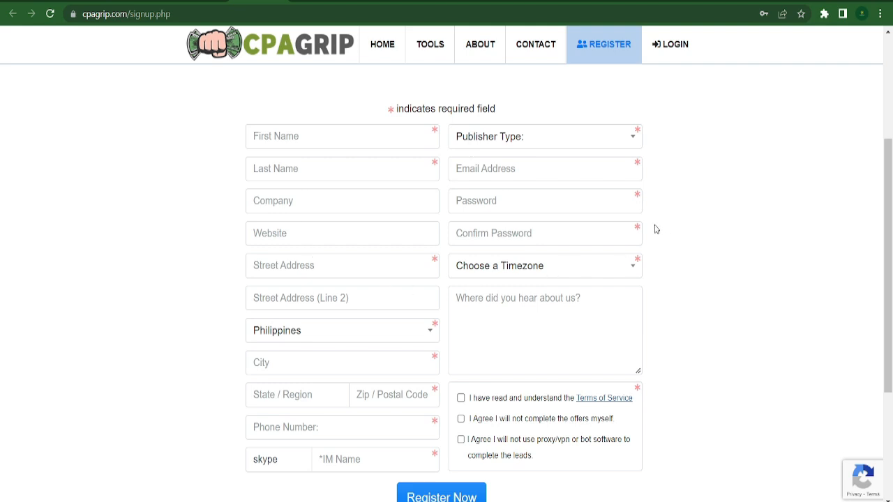
mouse_move(654, 228)
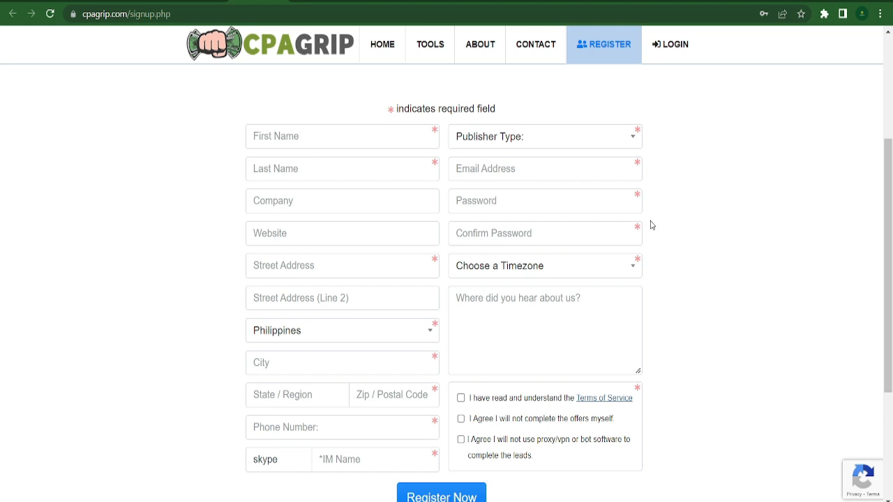
mouse_move(636, 219)
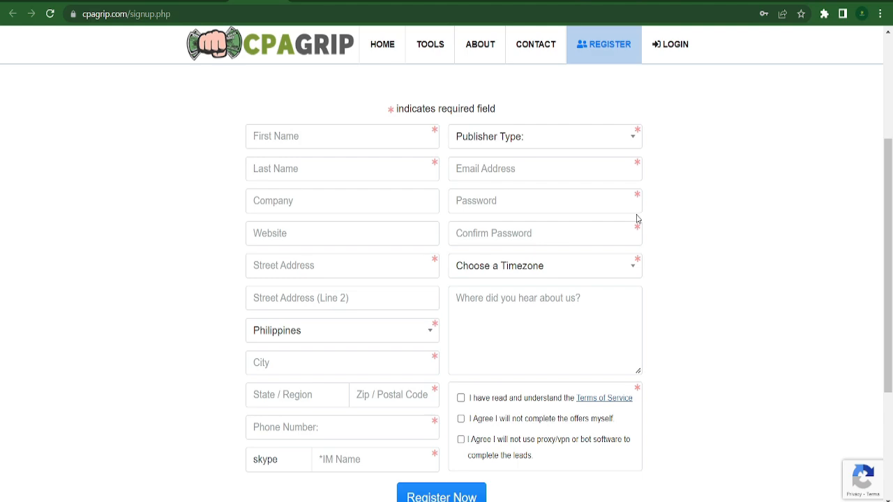
scroll(down, 3)
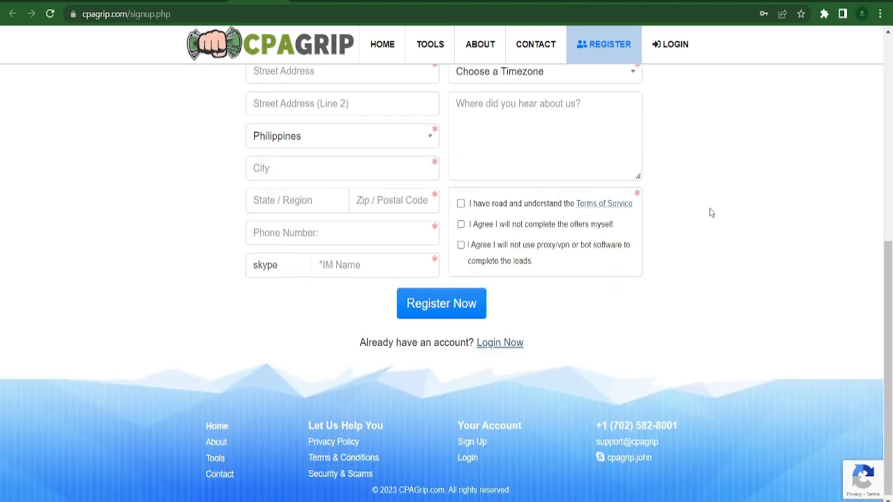
scroll(up, 3)
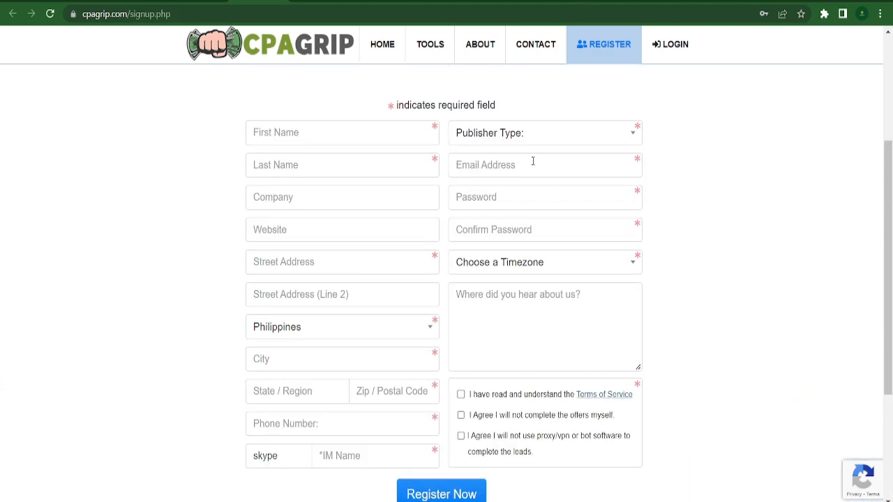
mouse_move(774, 250)
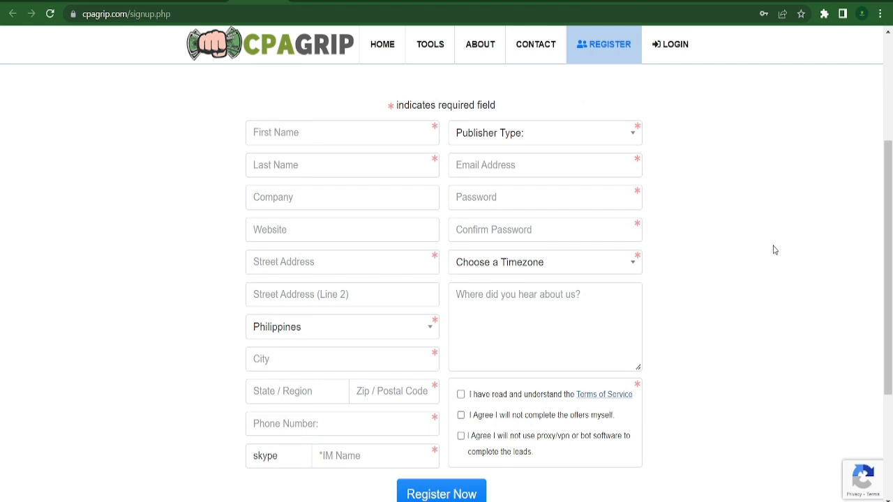
mouse_move(566, 220)
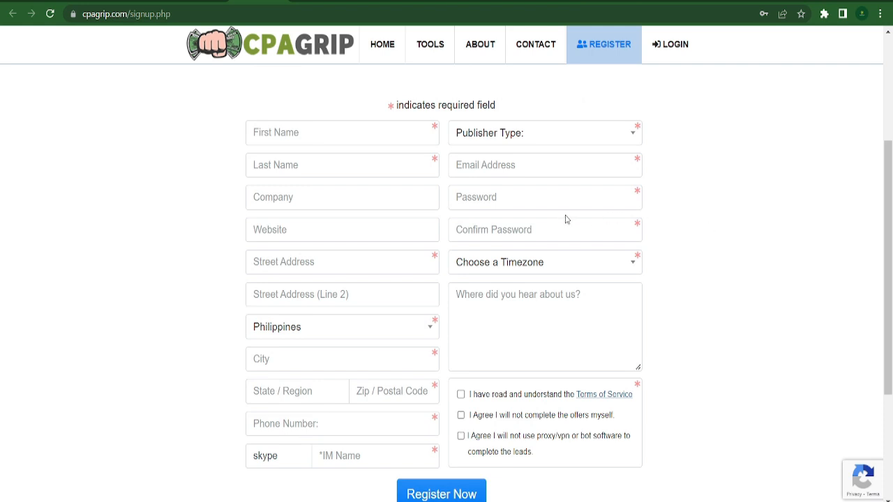
mouse_move(174, 235)
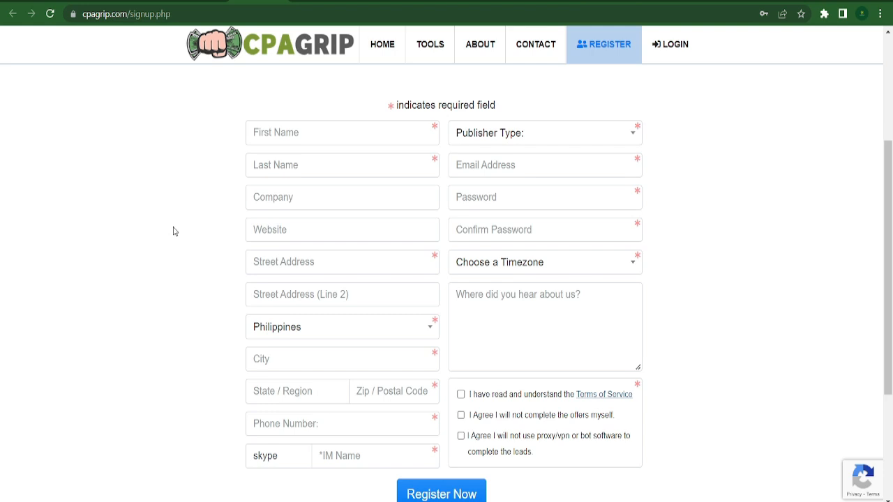
mouse_move(733, 374)
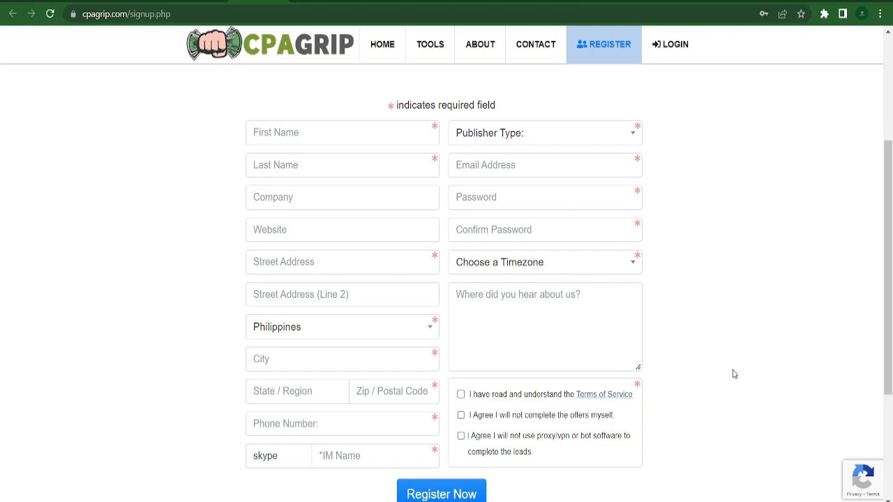
mouse_move(791, 275)
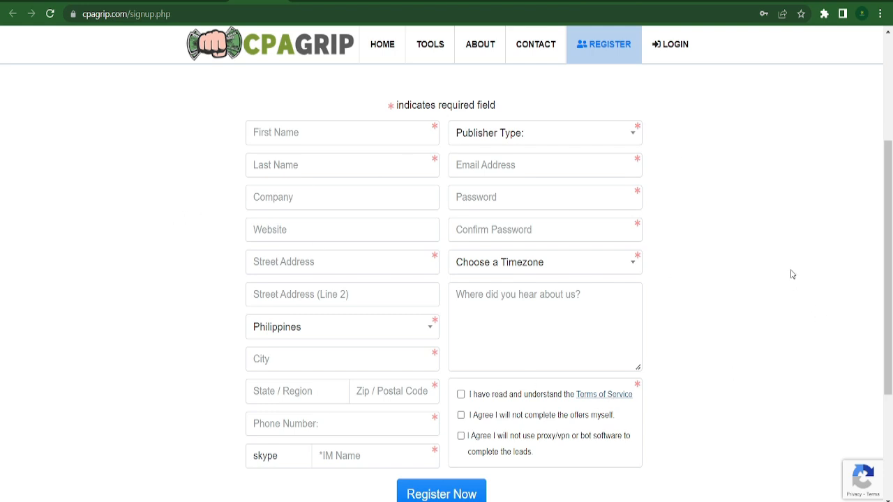
mouse_move(569, 212)
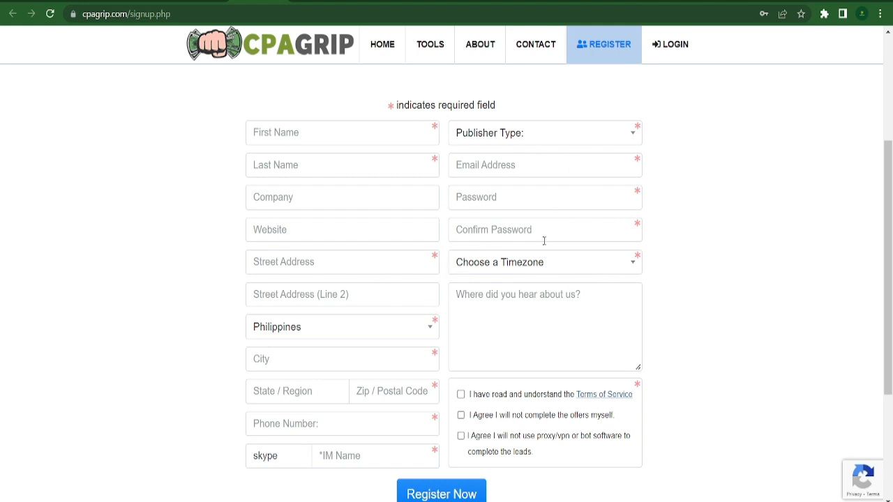
scroll(down, 3)
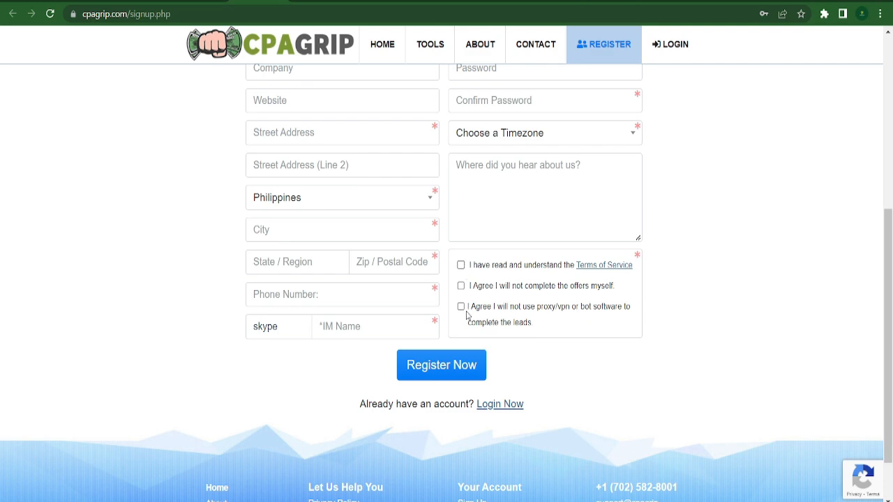
click(441, 365)
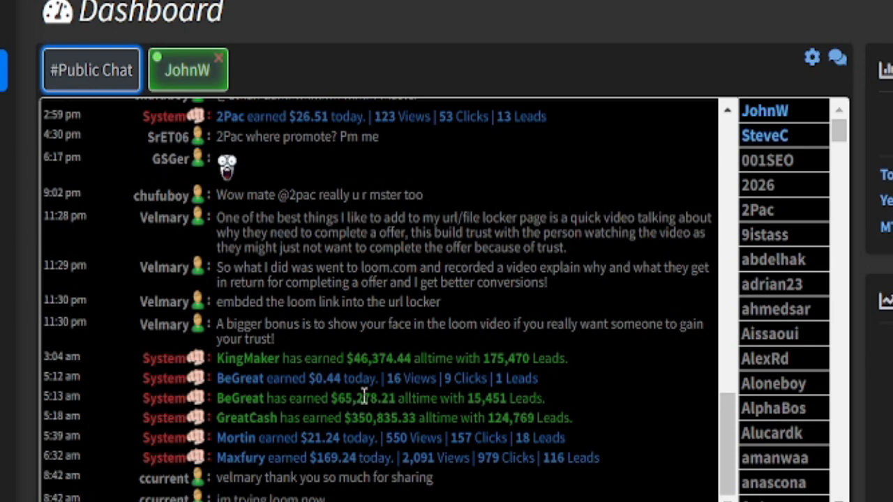
mouse_move(361, 285)
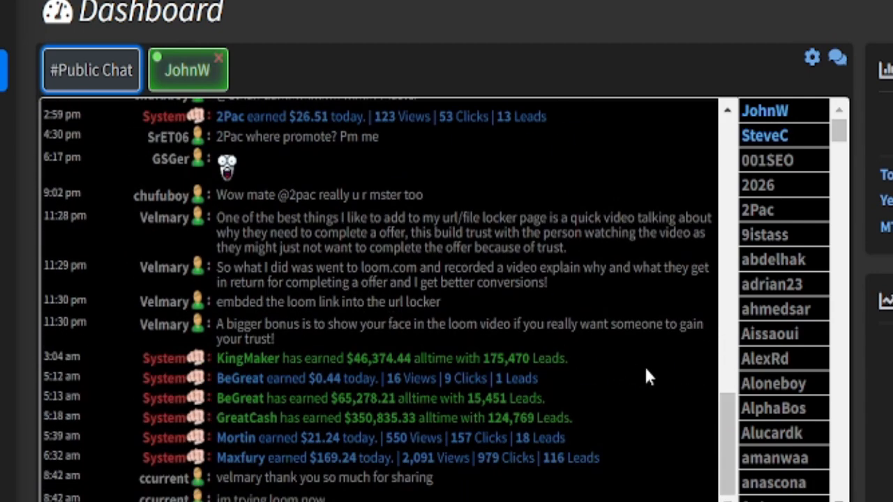
mouse_move(614, 358)
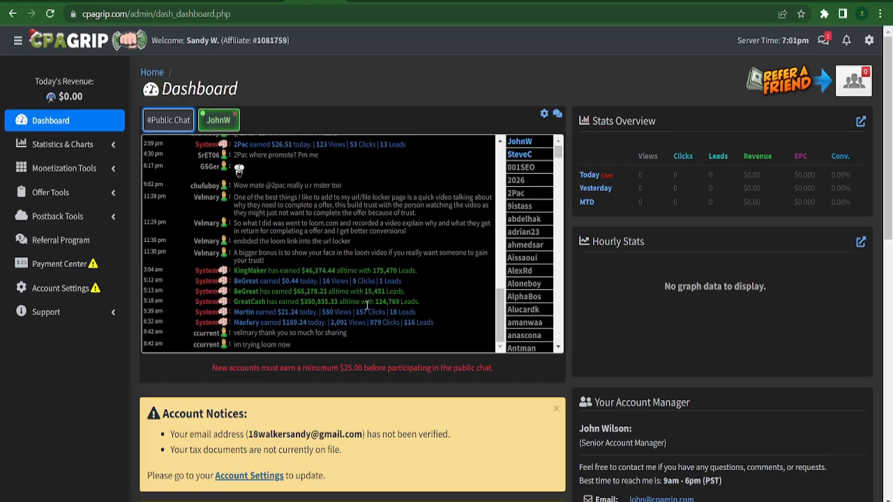
mouse_move(64, 192)
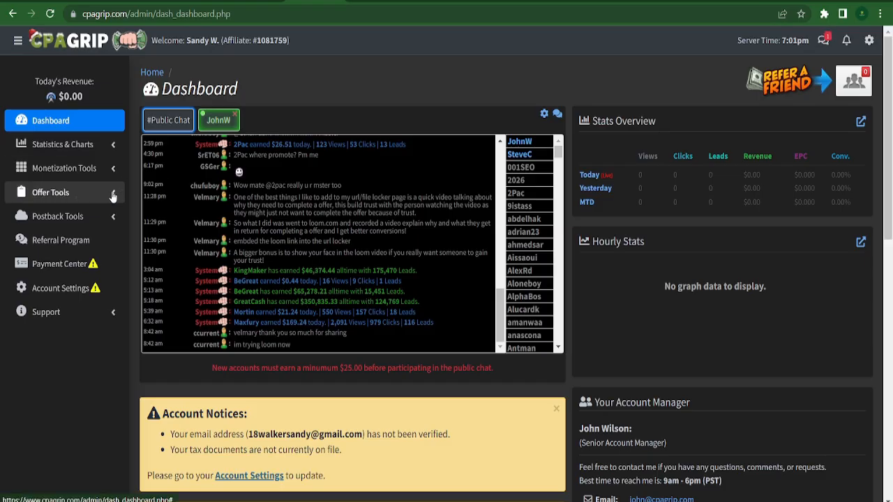
- Expand Offer Tools in the sidebar and open the My Offers page
click(50, 192)
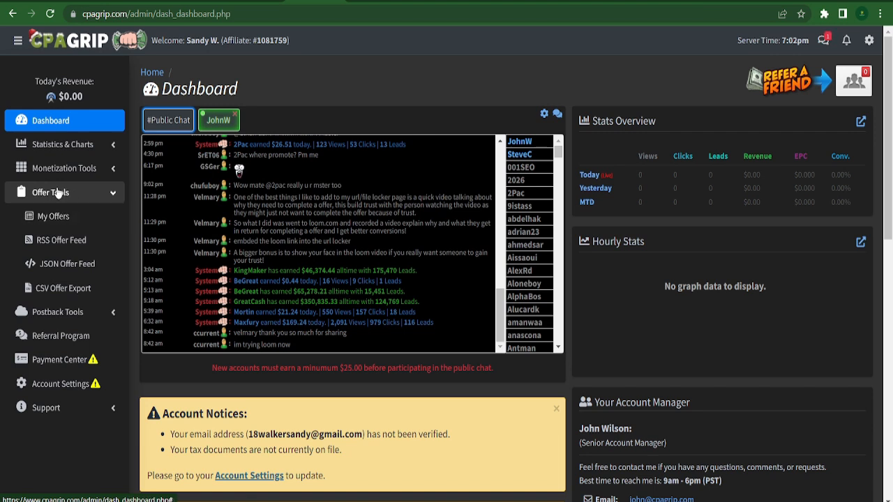
click(59, 216)
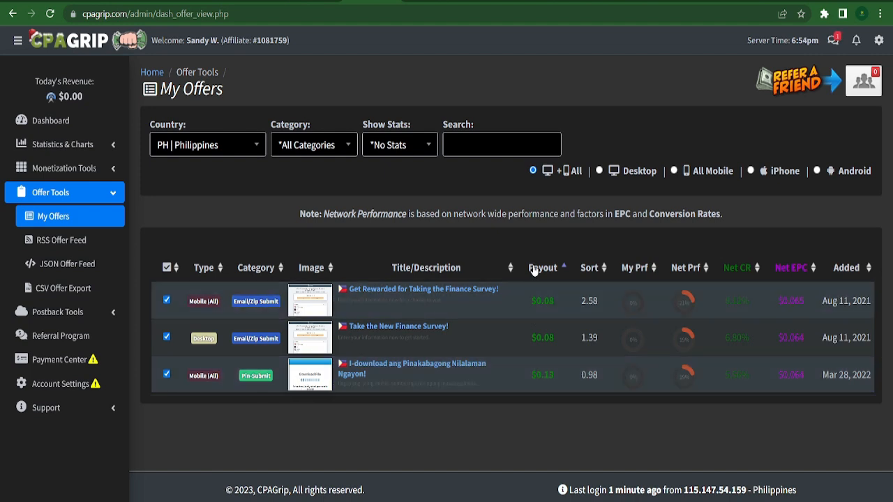
mouse_move(541, 243)
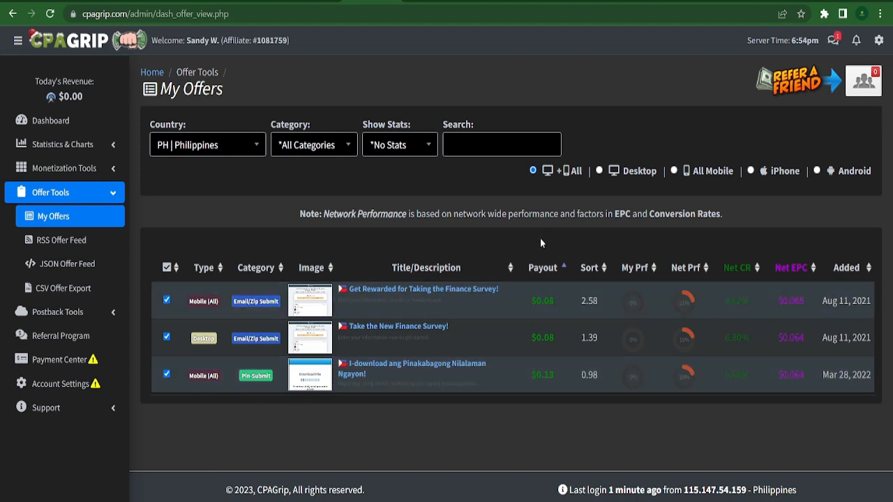
mouse_move(565, 246)
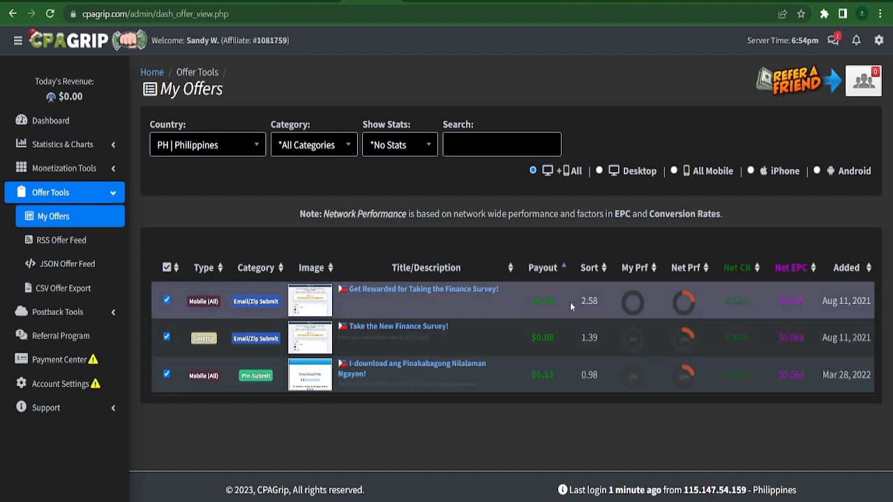
click(542, 267)
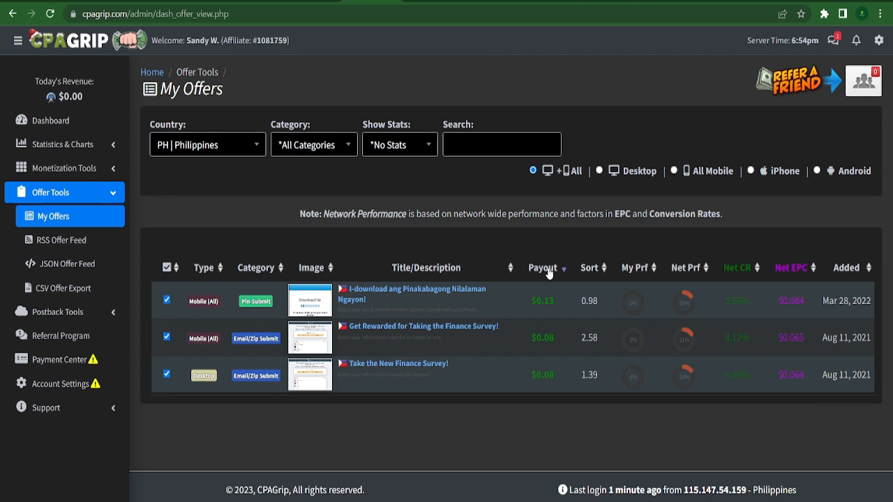
click(543, 267)
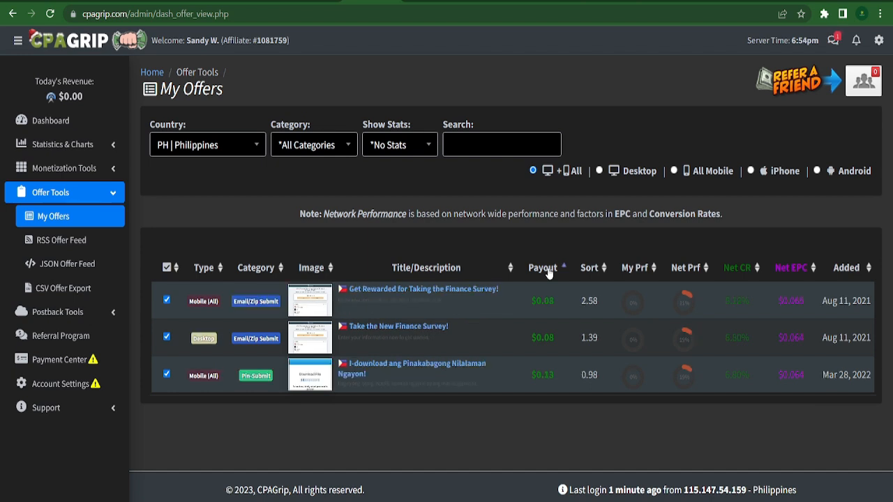
click(543, 268)
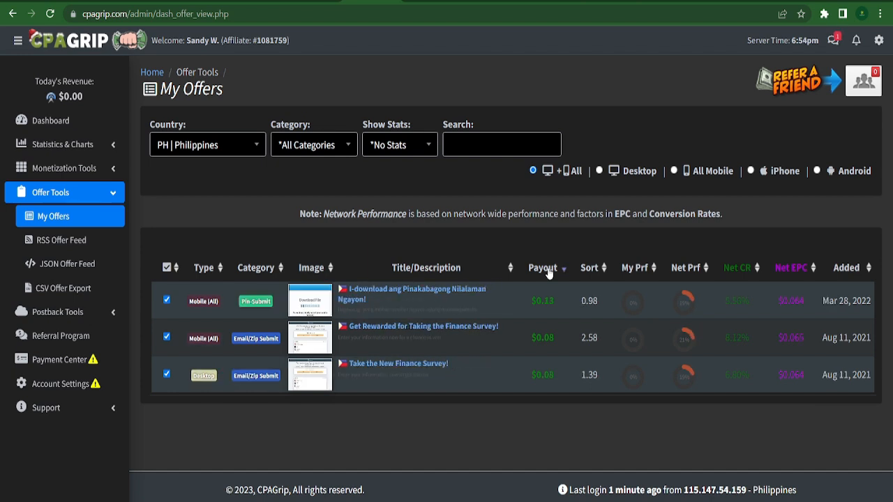
click(542, 268)
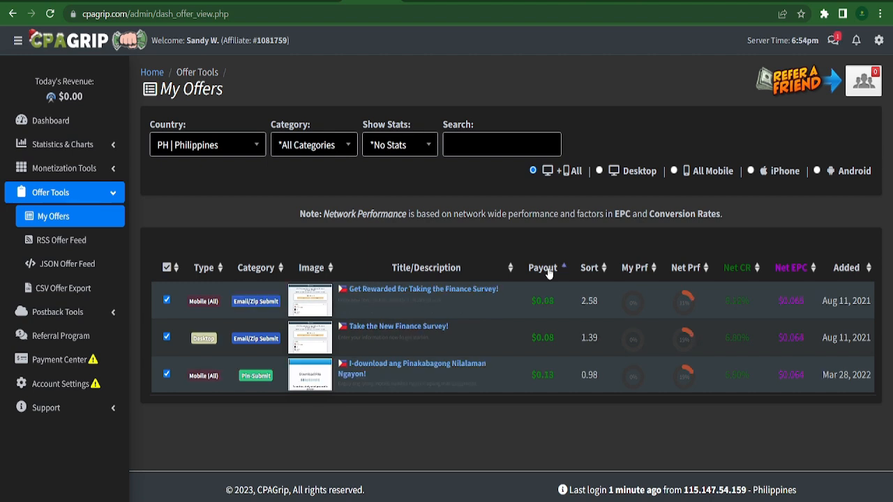
mouse_move(748, 258)
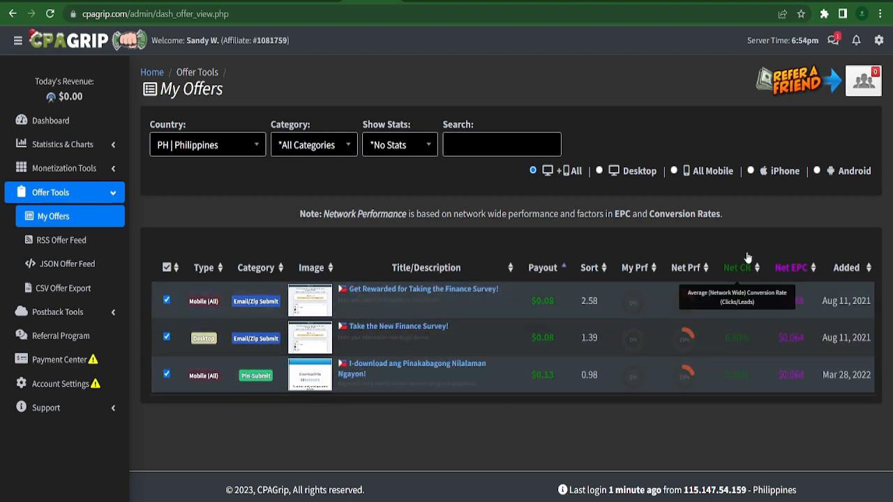
mouse_move(611, 233)
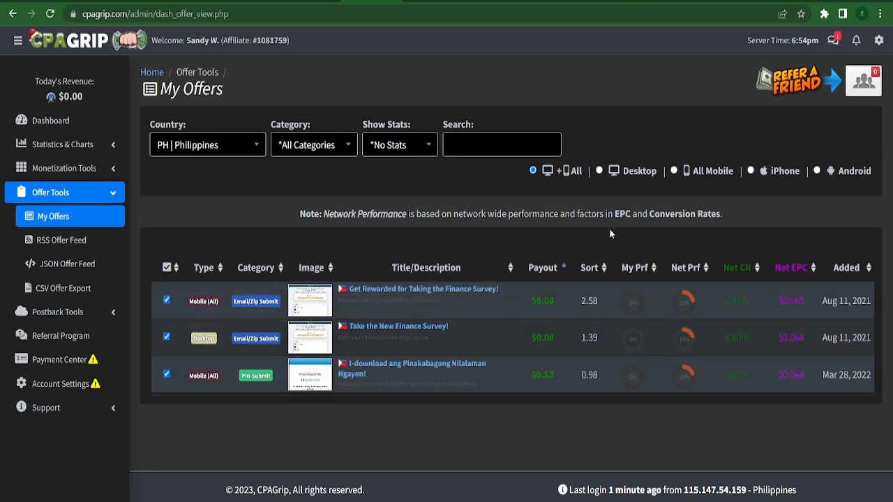
mouse_move(572, 253)
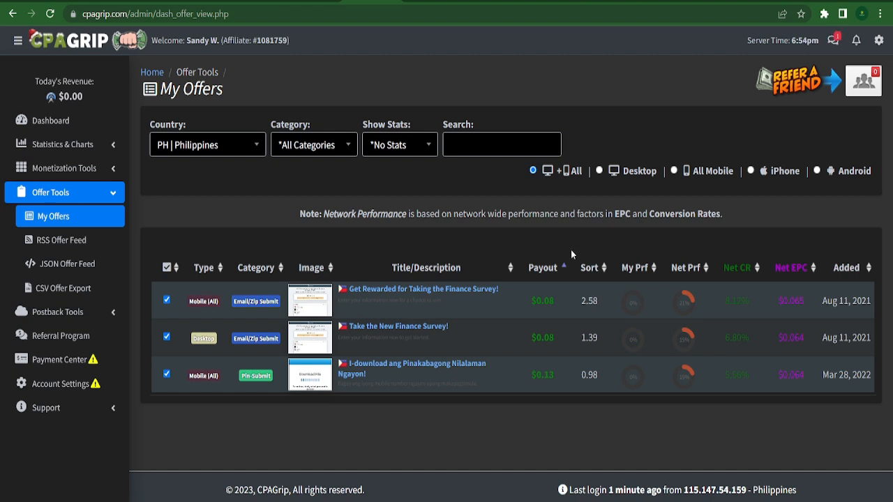
mouse_move(561, 263)
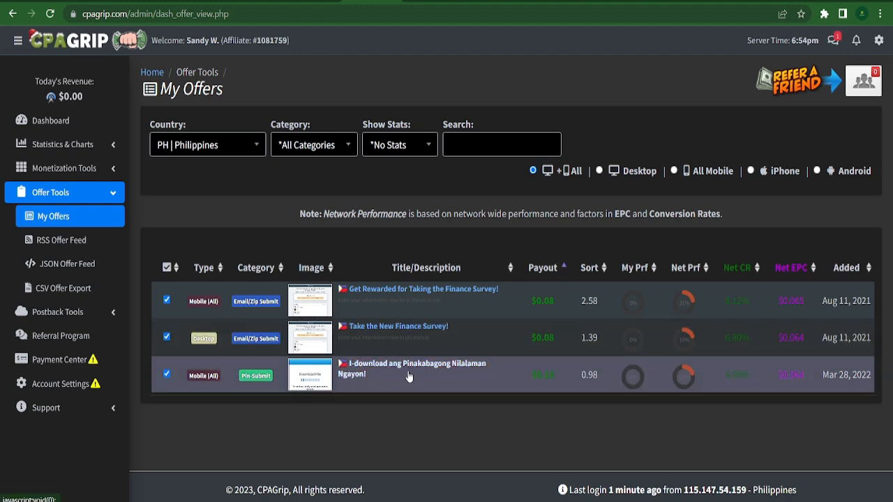
mouse_move(439, 376)
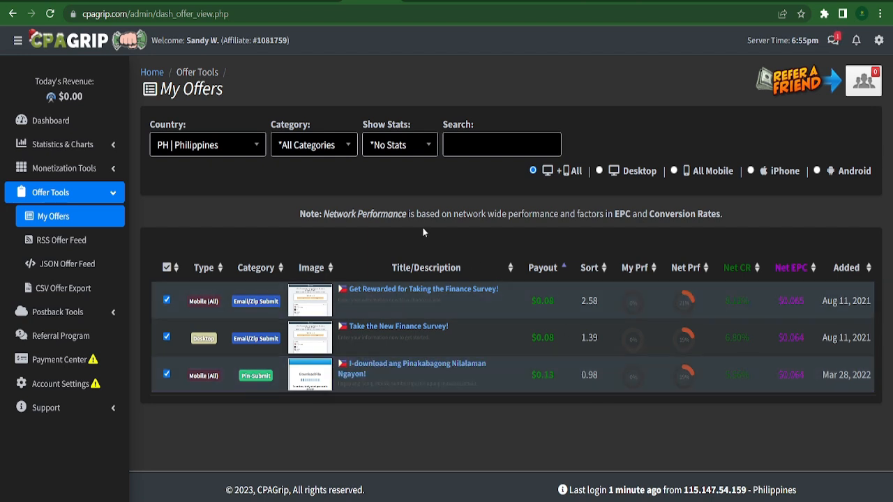
mouse_move(441, 228)
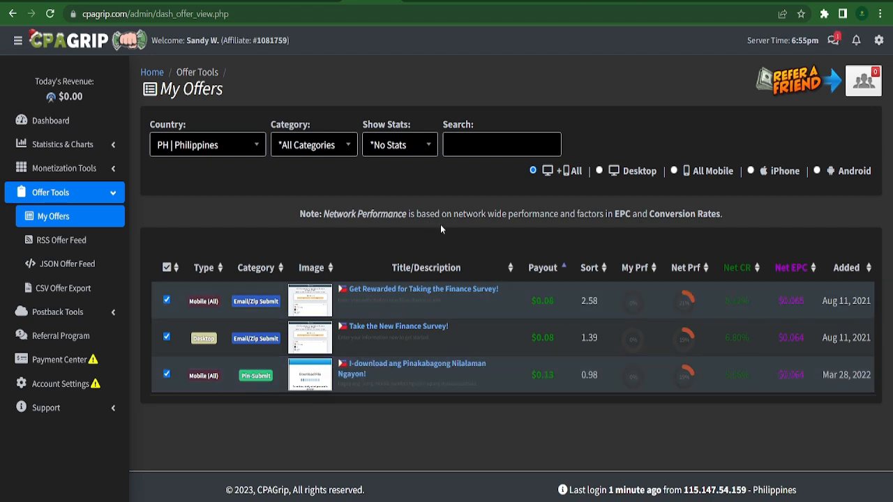
mouse_move(428, 343)
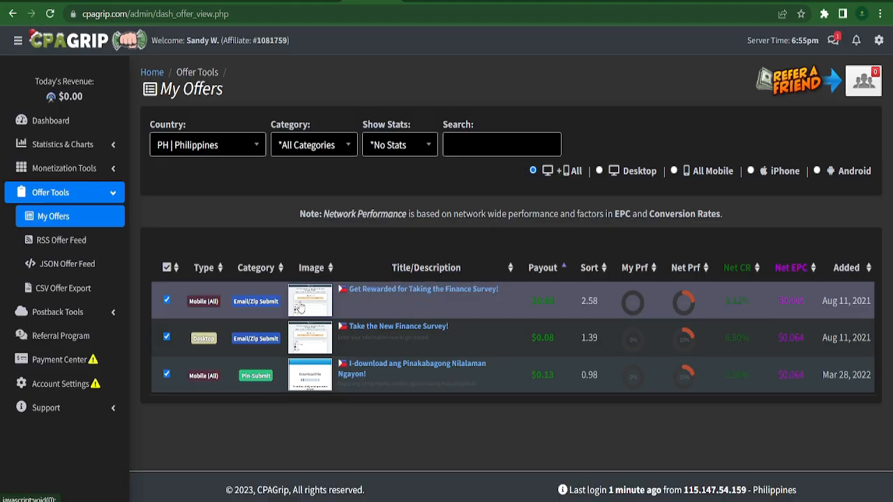
click(423, 289)
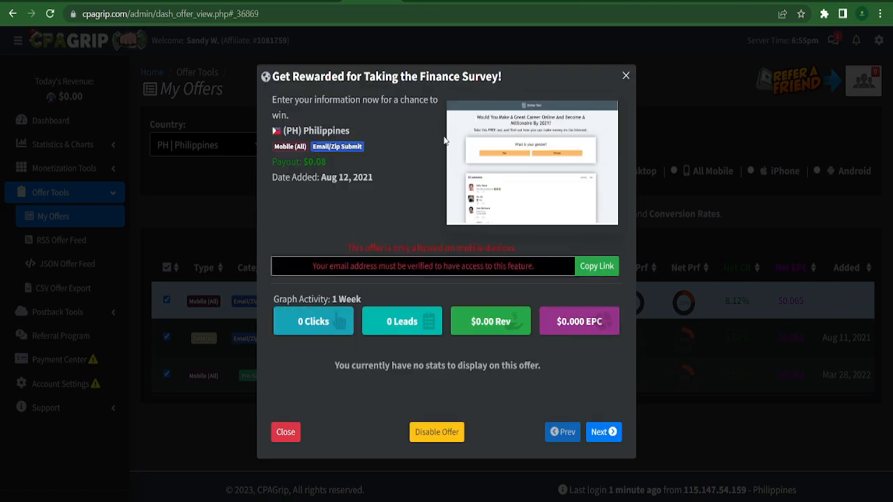
click(284, 431)
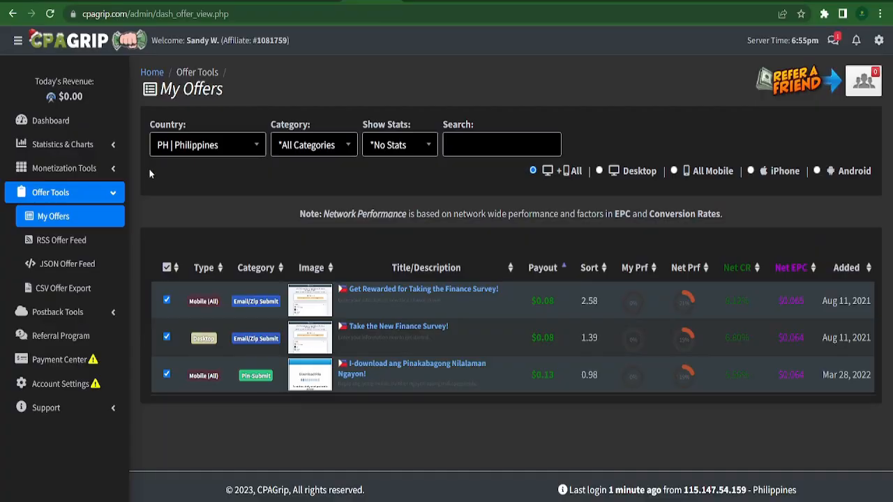
mouse_move(810, 221)
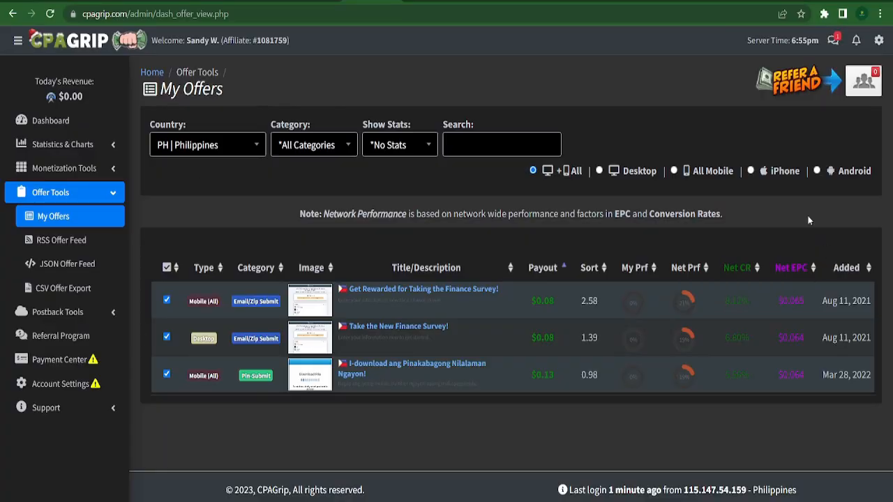